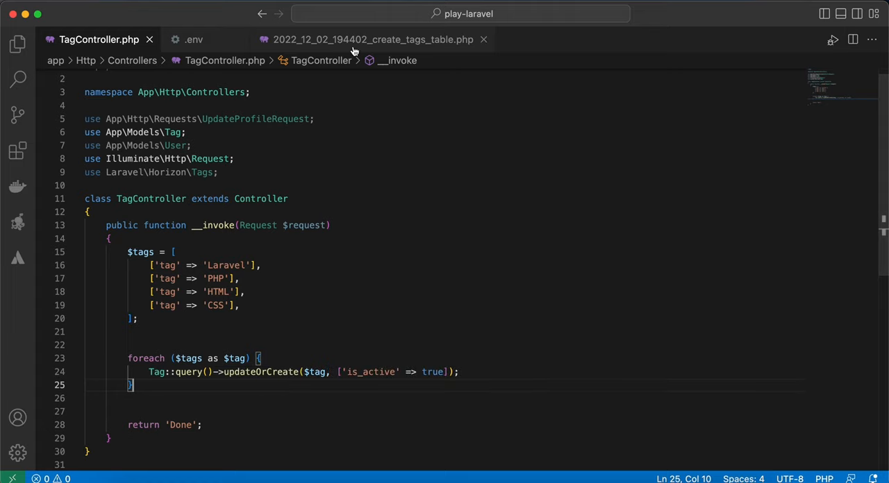
Inspect the tags migration's ->unique() definition on the tag column
left_click(372, 39)
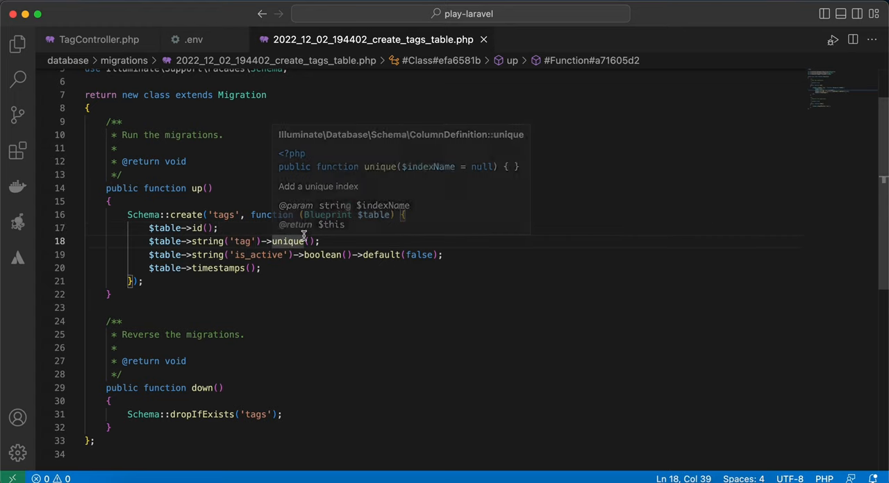
mouse_move(286, 242)
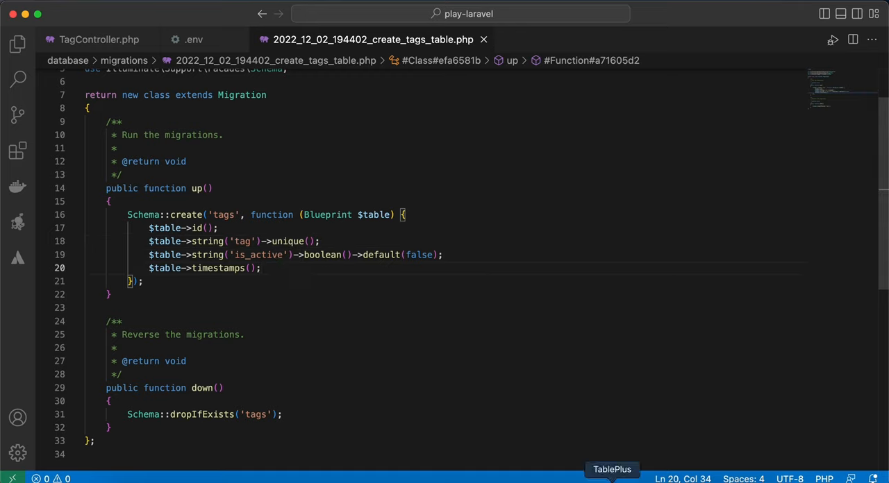
left_click(611, 469)
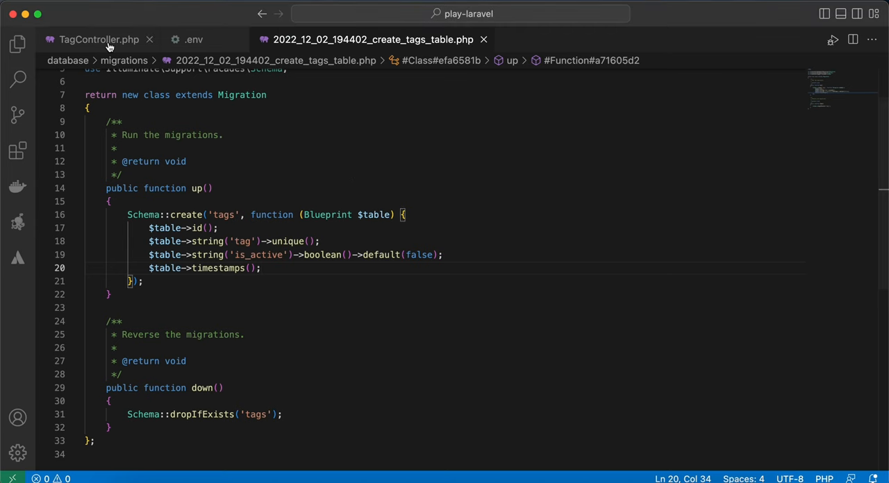
Review the TagController's updateOrCreate loop and its ['is_active' => true] attributes
left_click(100, 39)
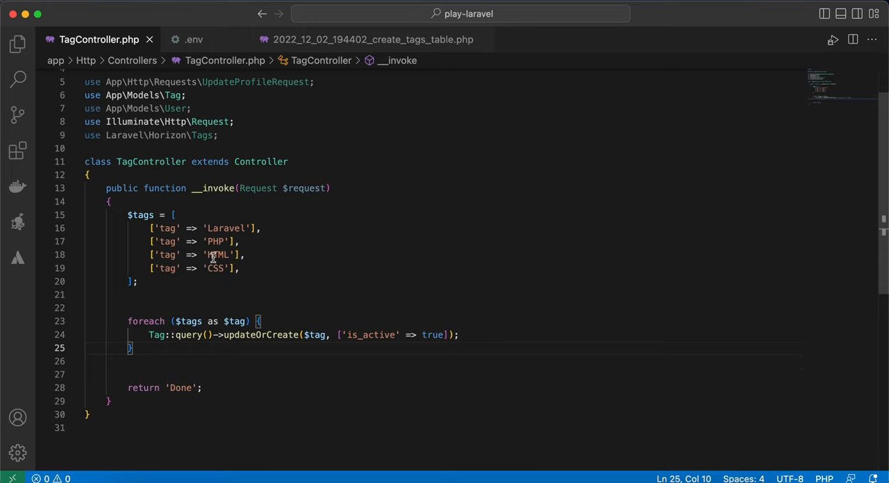
left_click_drag(152, 228, 239, 269)
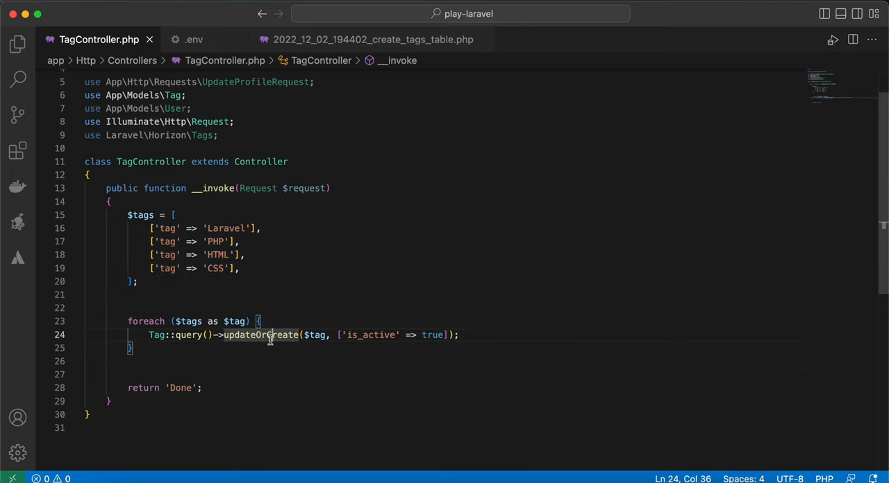
left_click(256, 228)
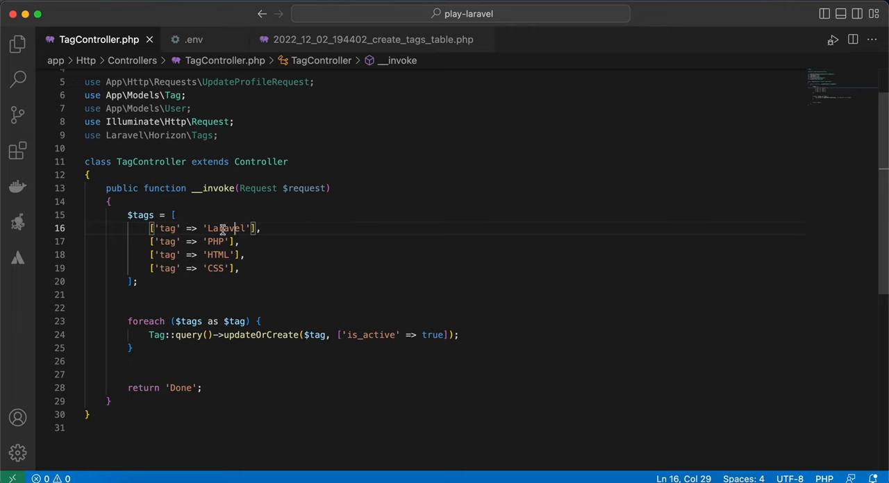
mouse_move(350, 308)
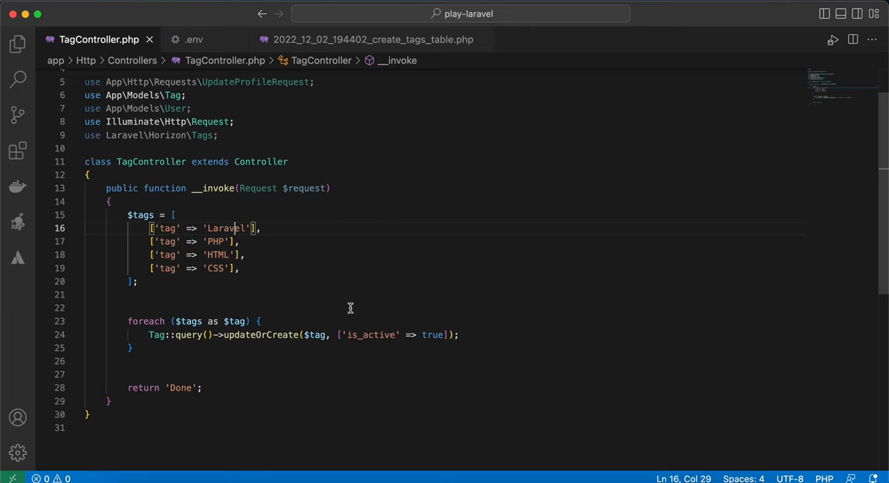
left_click_drag(336, 335, 448, 335)
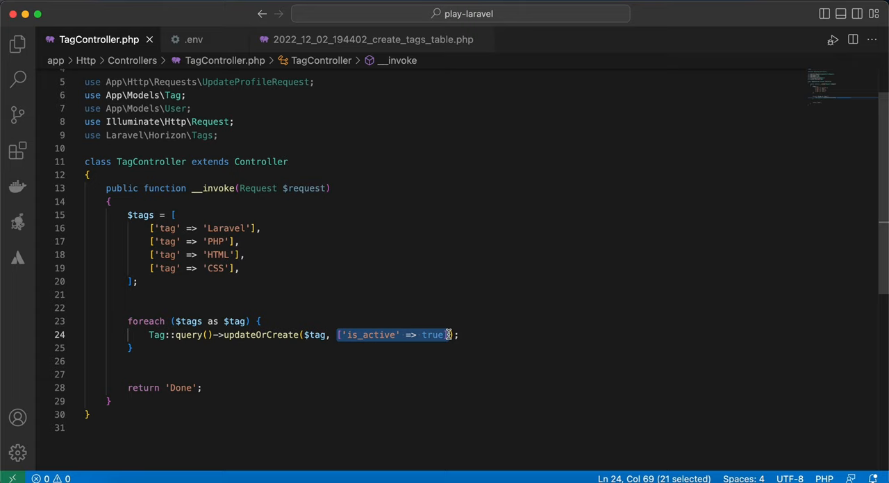
mouse_move(407, 325)
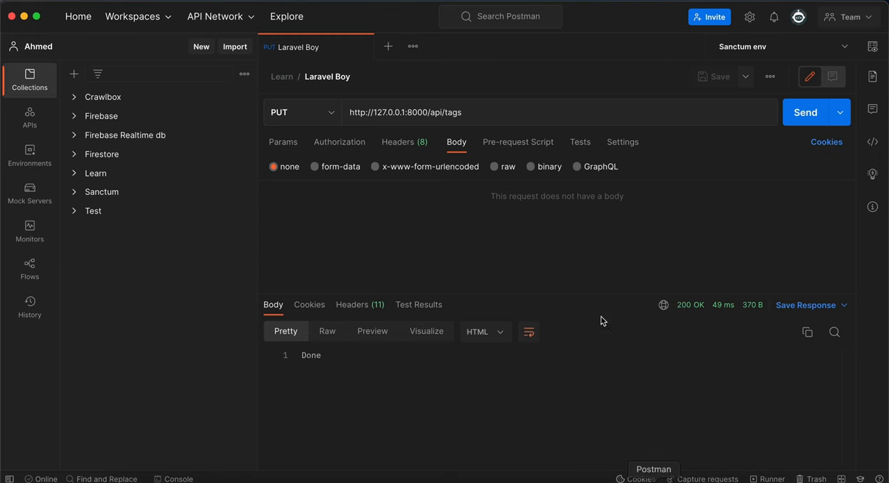
Resend PUT /api/tags so existing rows get fresh updated_at timestamps
left_click(806, 113)
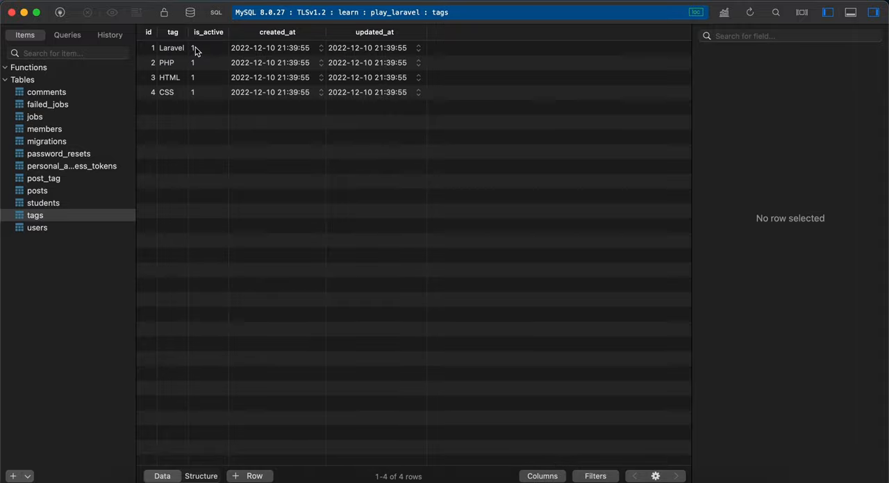
mouse_move(173, 46)
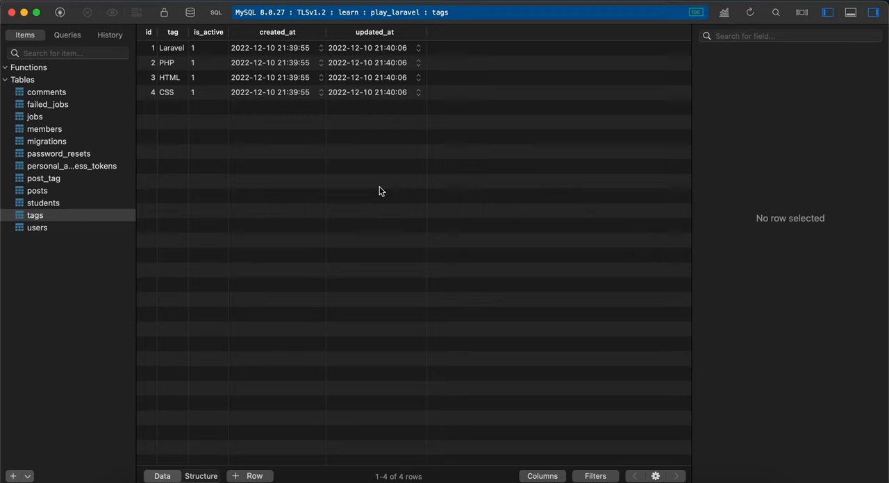
mouse_move(467, 473)
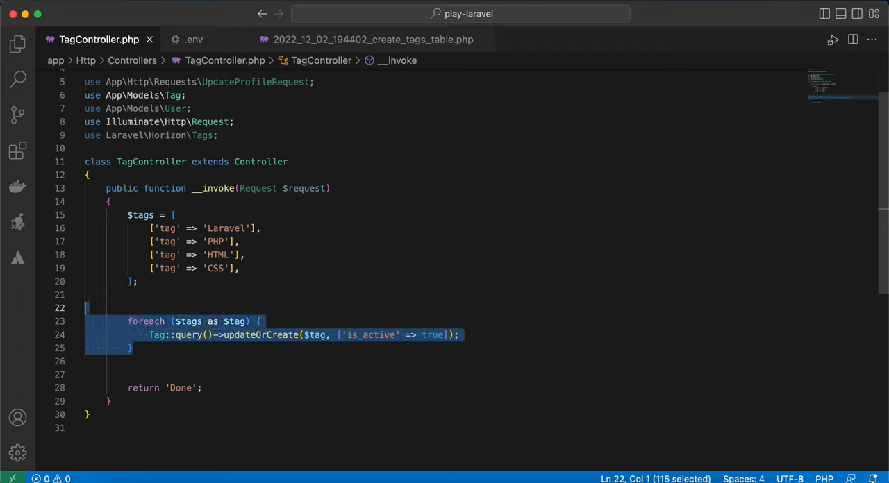
Replace the loop with Tag::query()->upsert($tags, ['tag'], ...)
key("Delete")
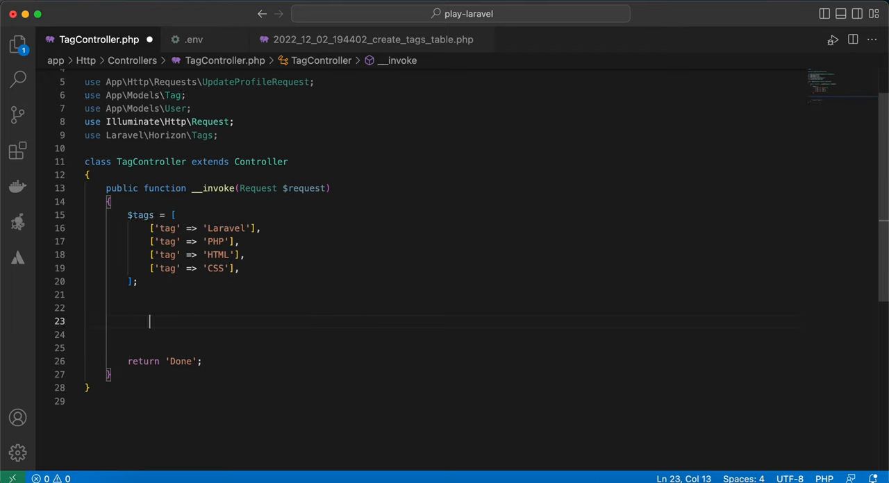
type("Ta")
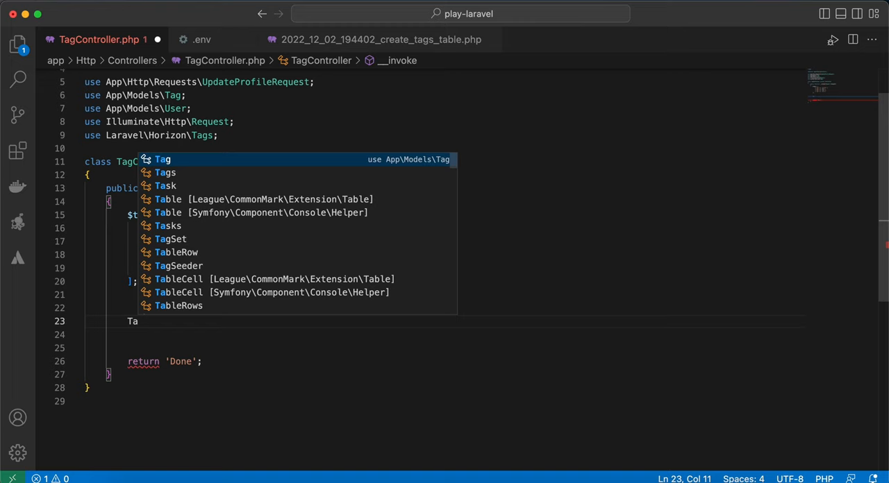
type("Tag::query()")
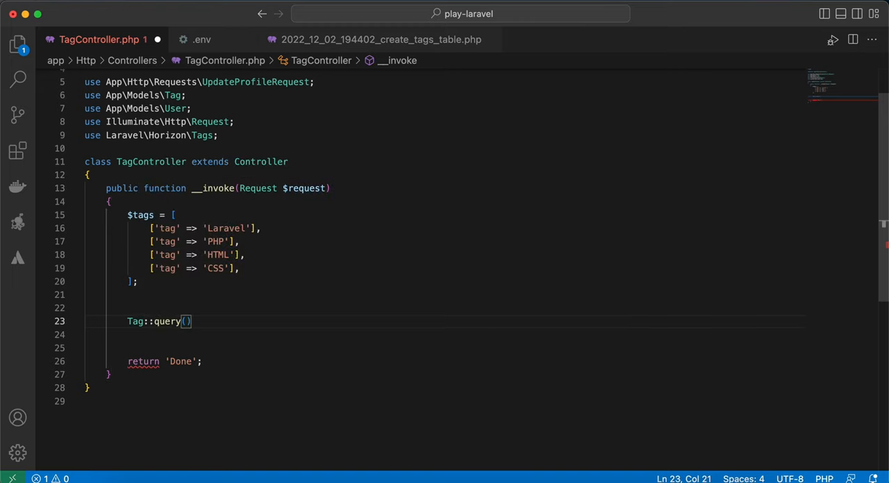
type("->upsert(")
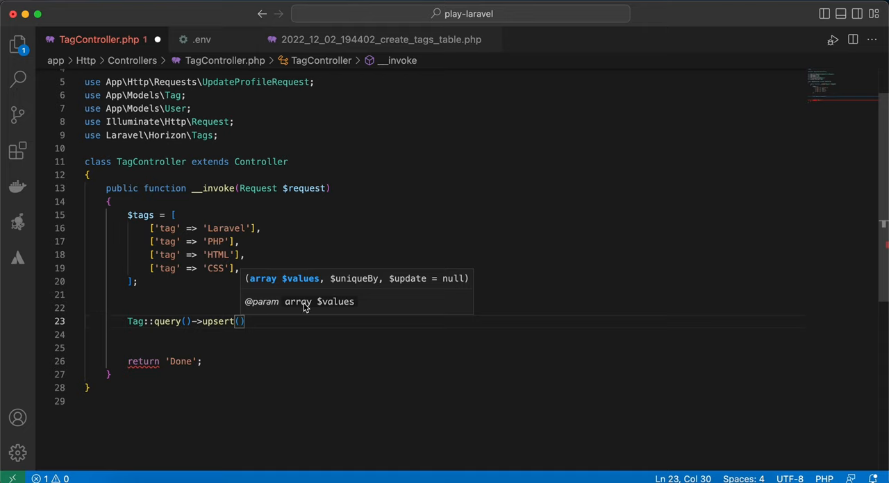
mouse_move(328, 294)
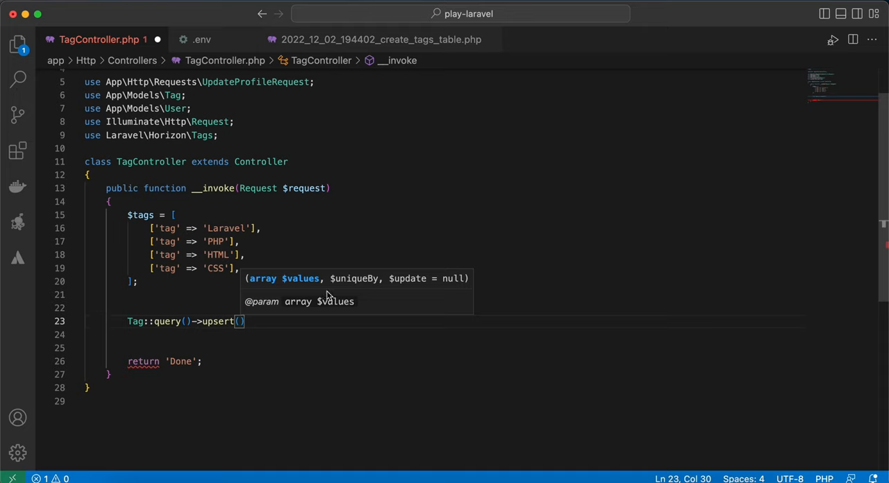
mouse_move(333, 294)
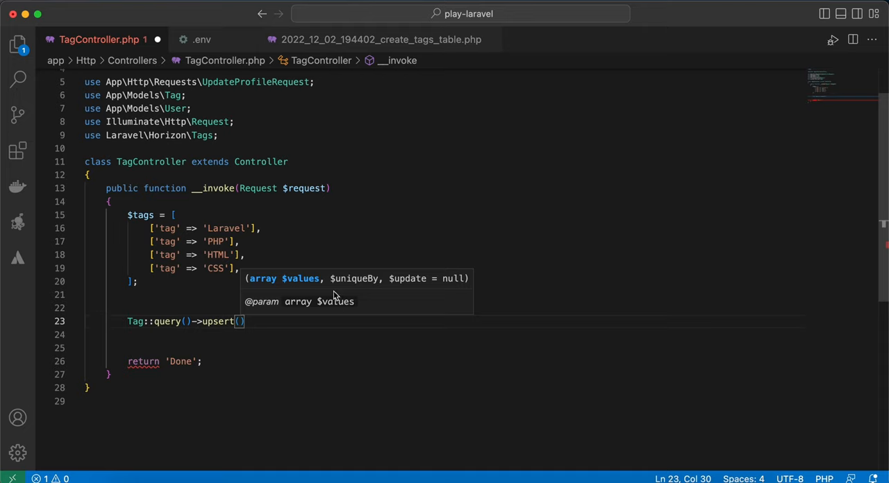
type("$tags,['ta")
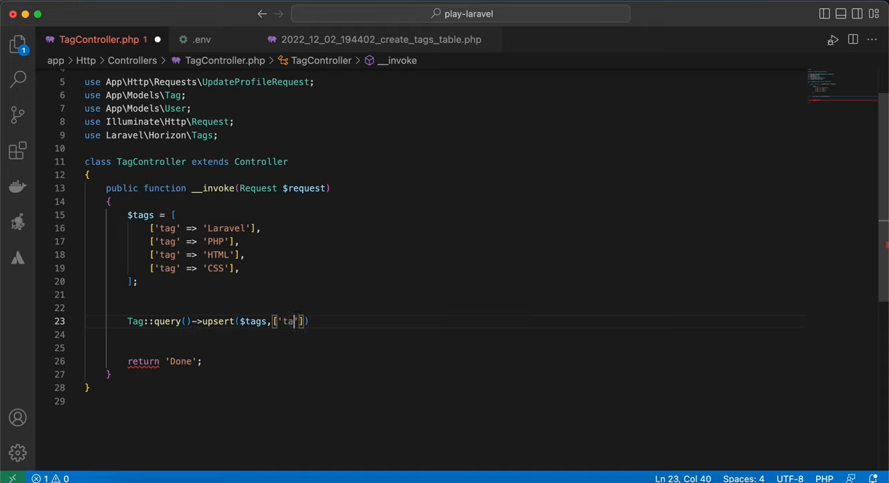
type("g']")
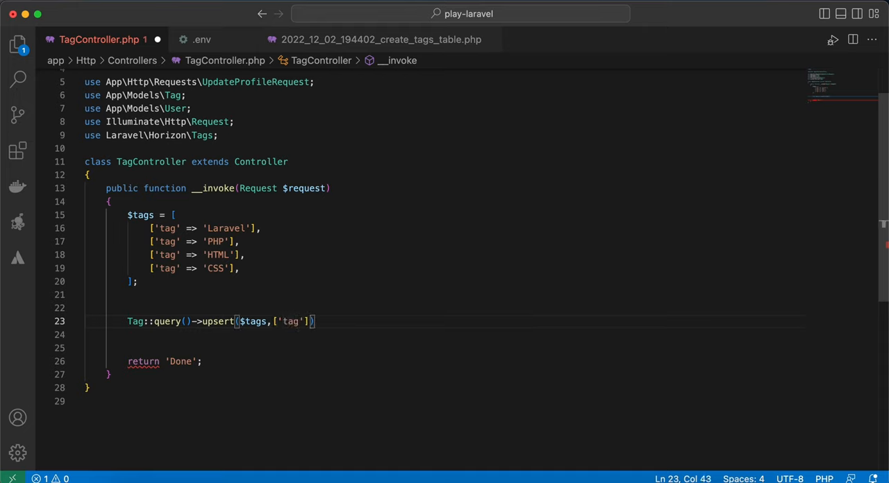
type(",")
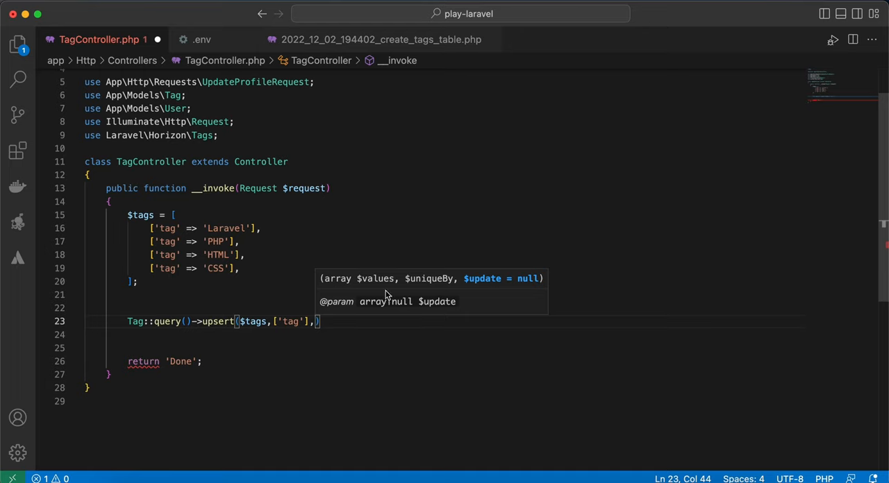
mouse_move(267, 198)
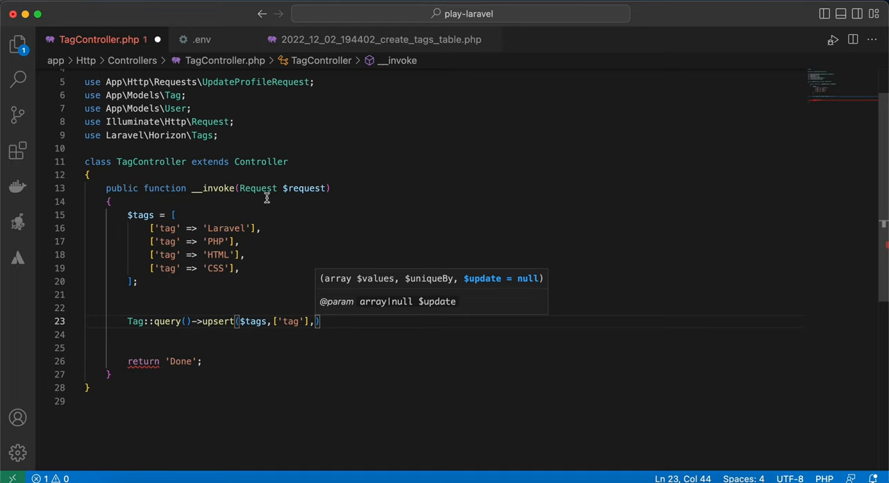
Add 'is_active'=>1 to the Laravel tag and make ['is_active'] the upsert's update column
left_click(250, 228)
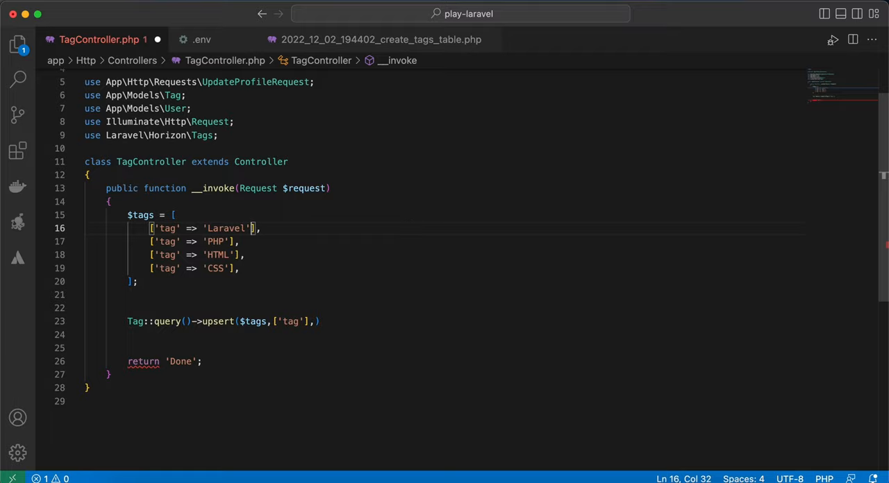
type(", 'is_active'=>1")
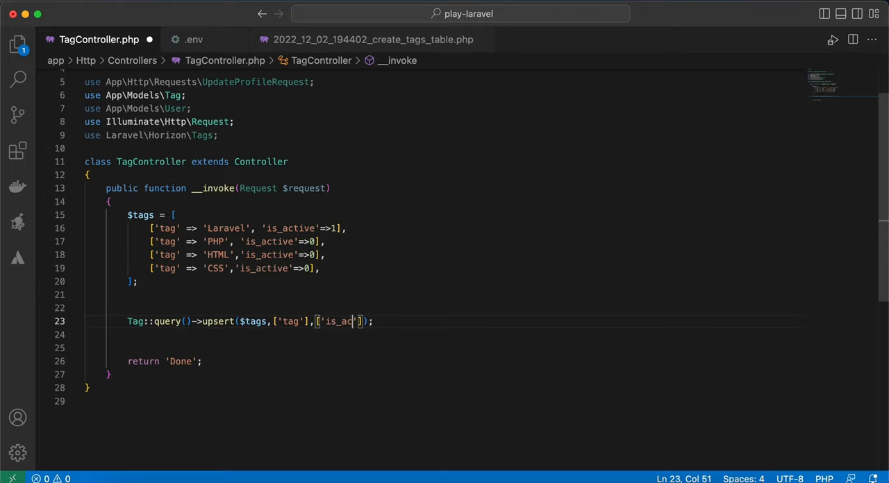
type("tive'")
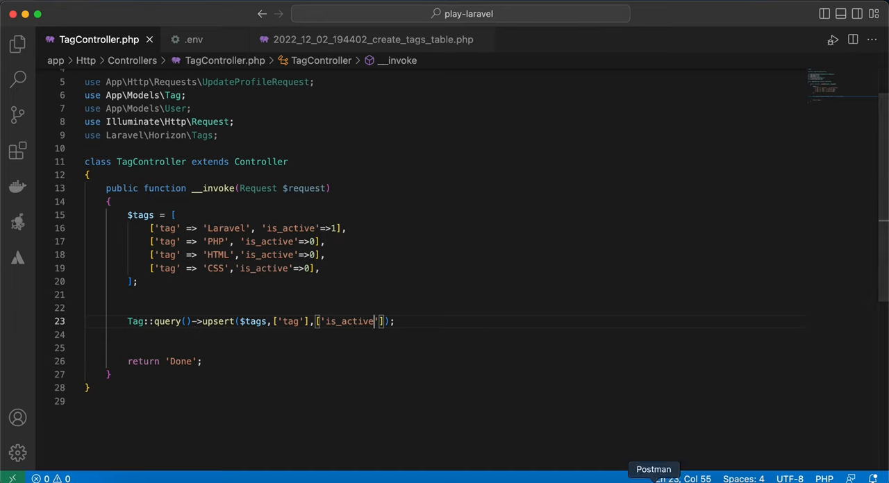
left_click(653, 469)
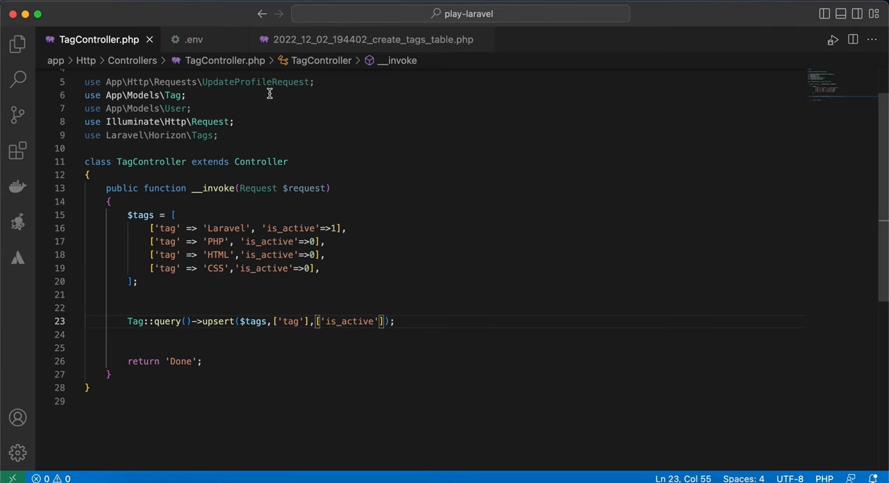
left_click(372, 39)
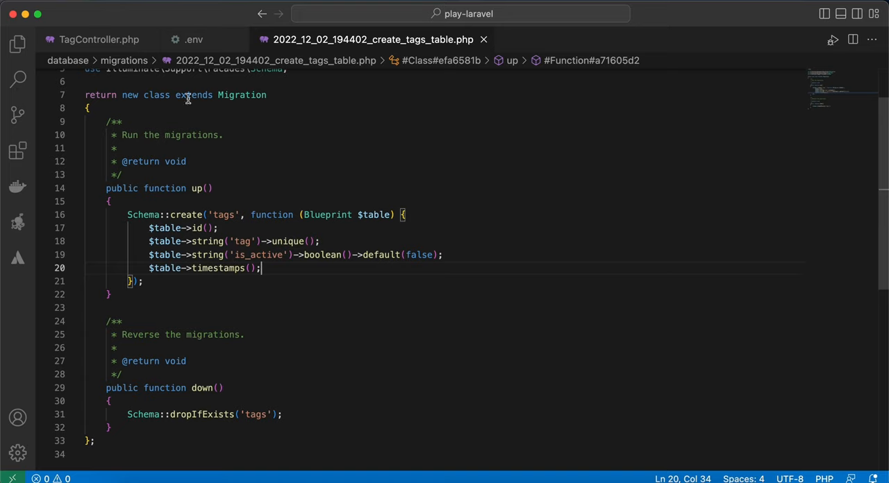
left_click(99, 39)
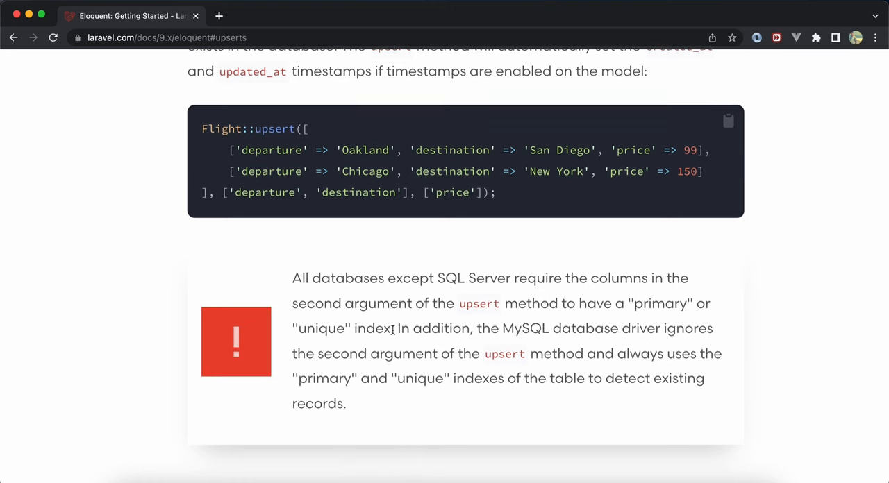
scroll("down", 3)
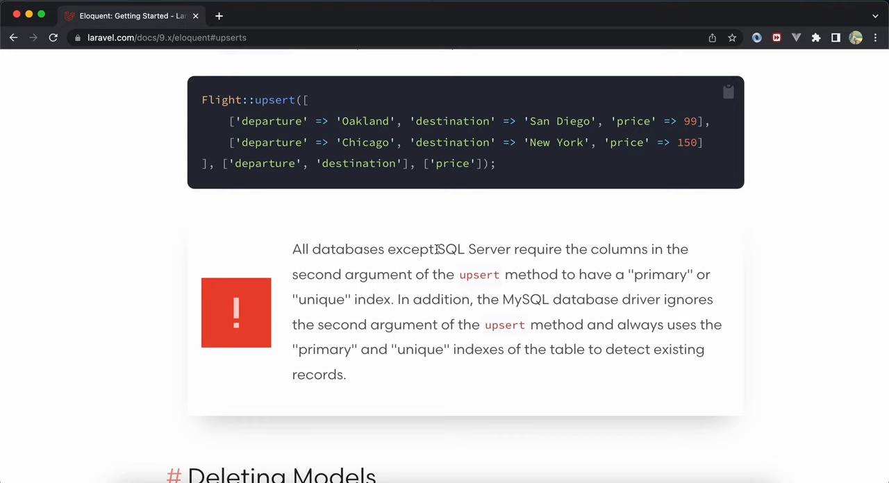
scroll("down", 3)
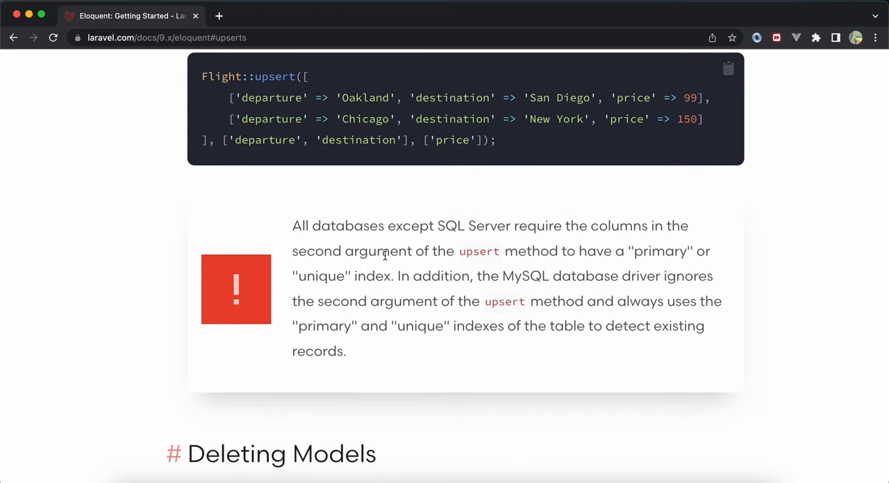
double_click(378, 250)
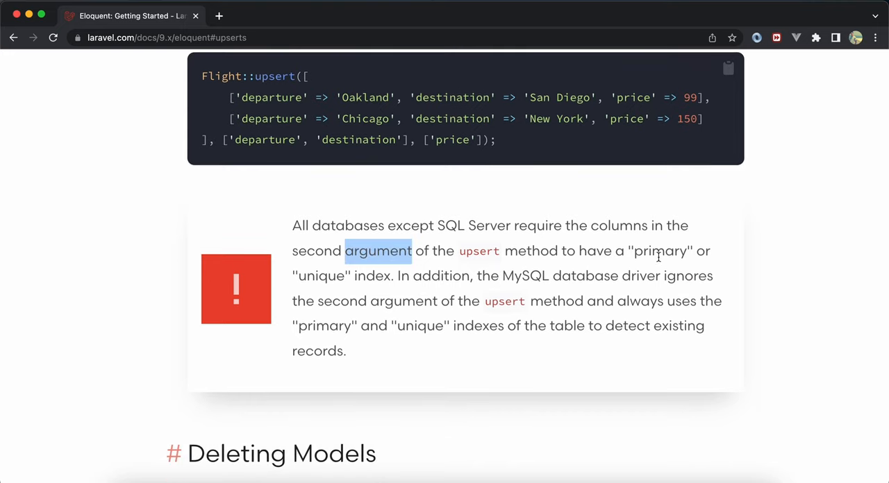
double_click(320, 275)
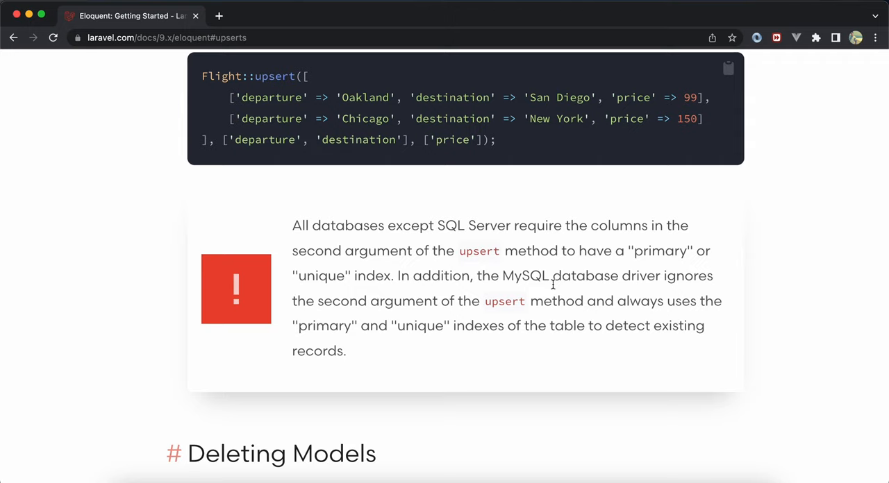
mouse_move(381, 320)
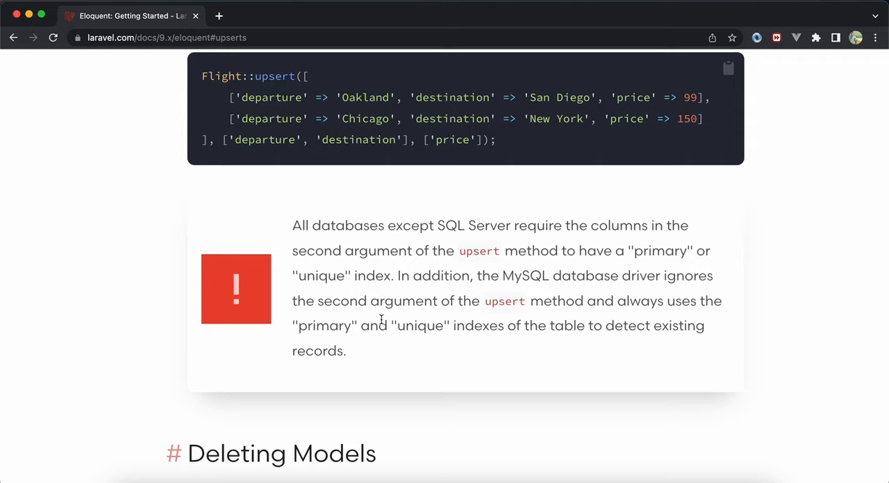
mouse_move(304, 340)
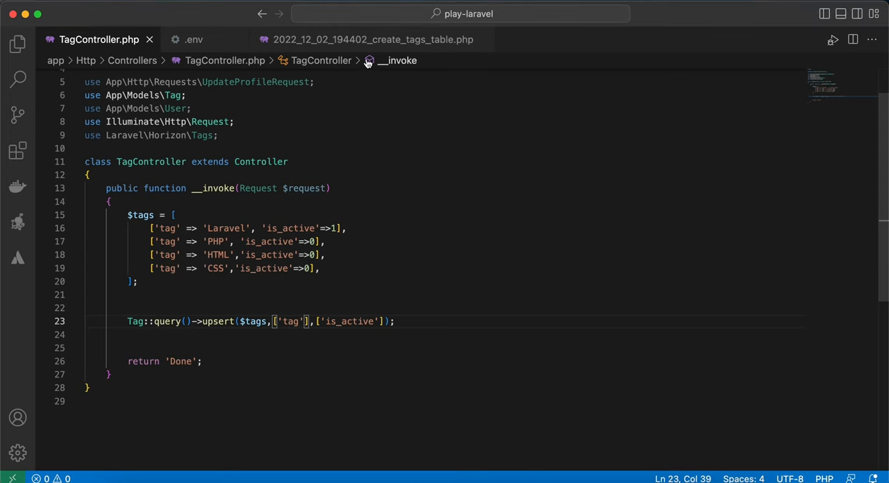
left_click(372, 39)
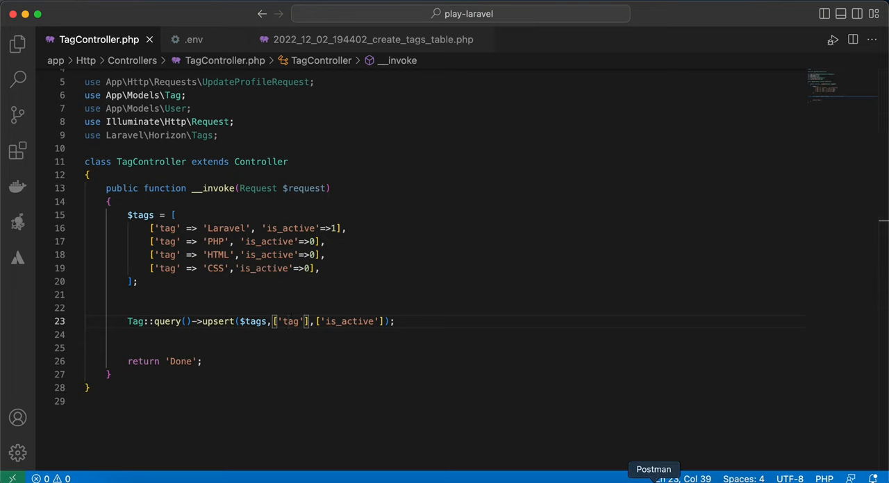
left_click(653, 469)
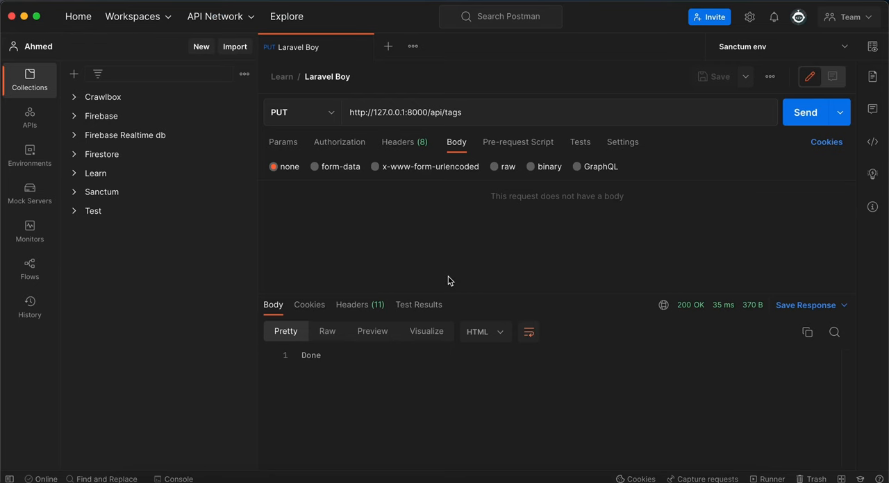
mouse_move(452, 339)
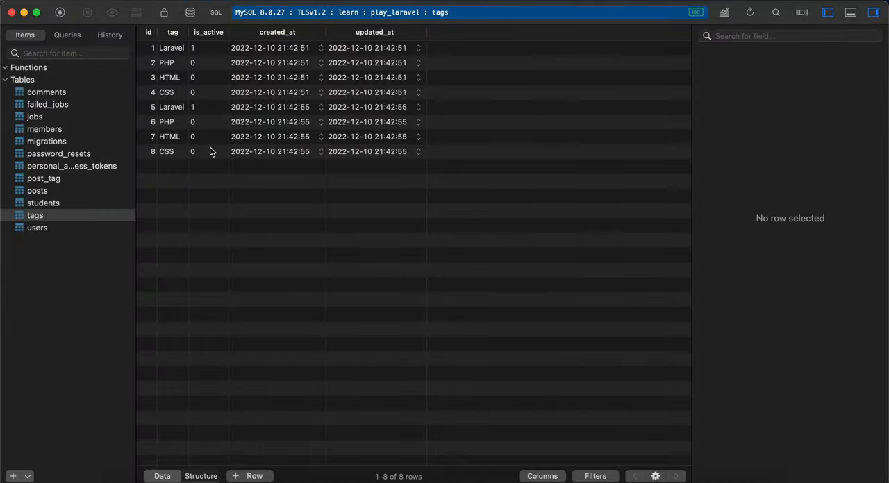
mouse_move(229, 152)
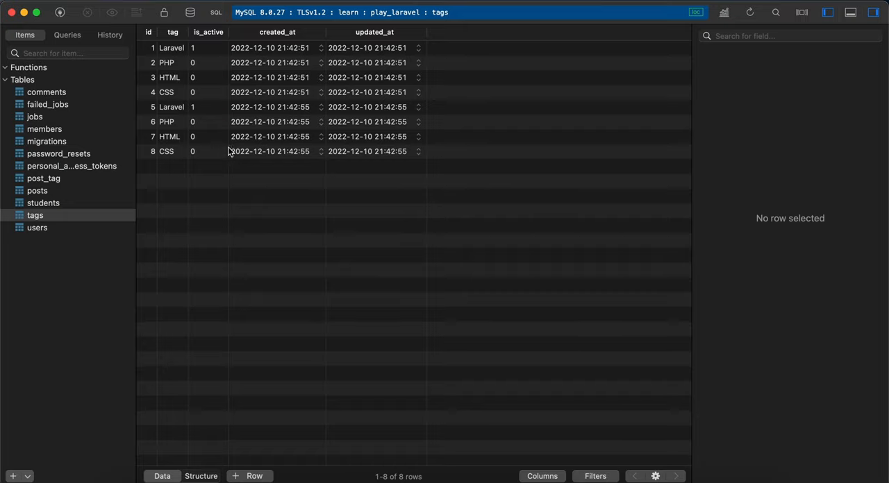
mouse_move(336, 356)
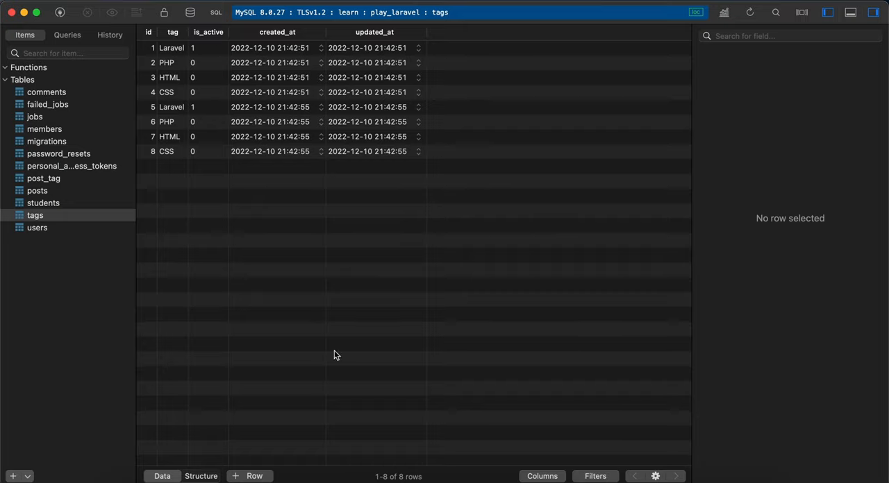
mouse_move(661, 434)
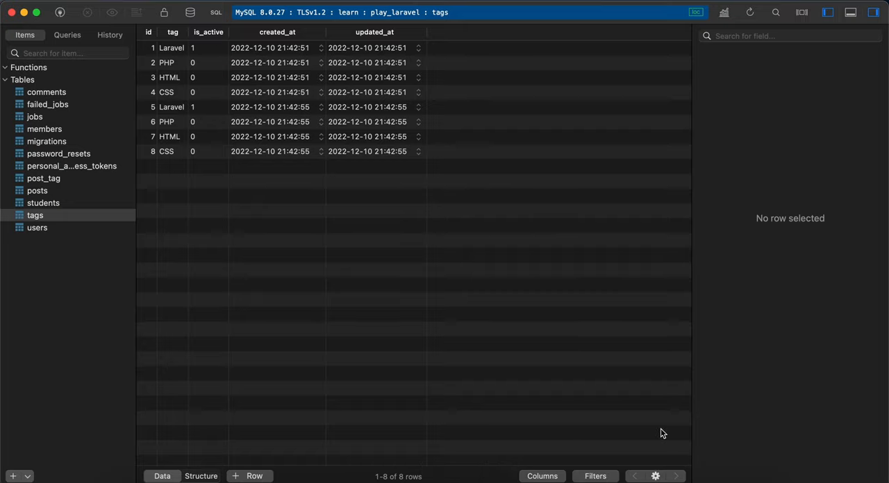
mouse_move(595, 398)
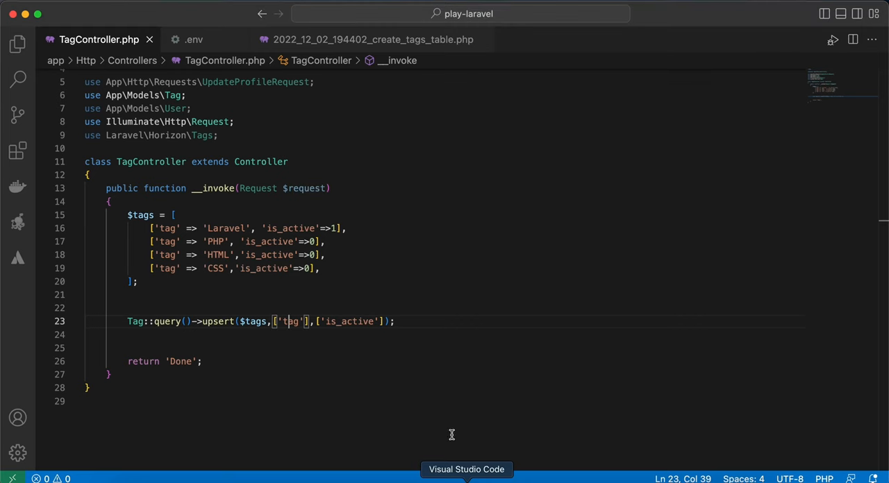
Point .env at the pgsql connection on port 5432 and migrate the tags table
left_click(193, 39)
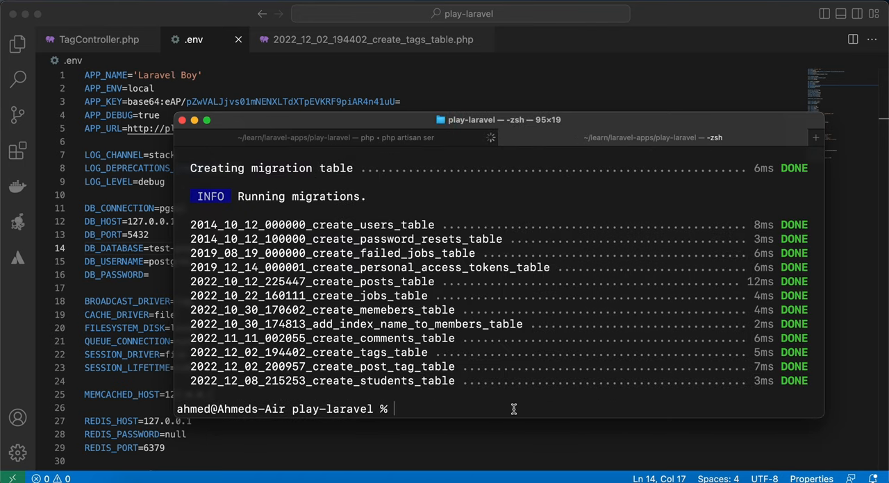
mouse_move(311, 59)
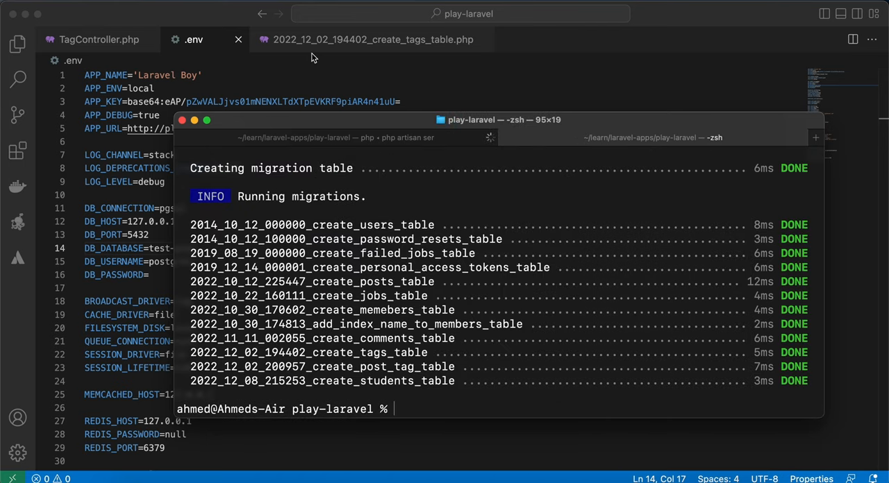
left_click(372, 39)
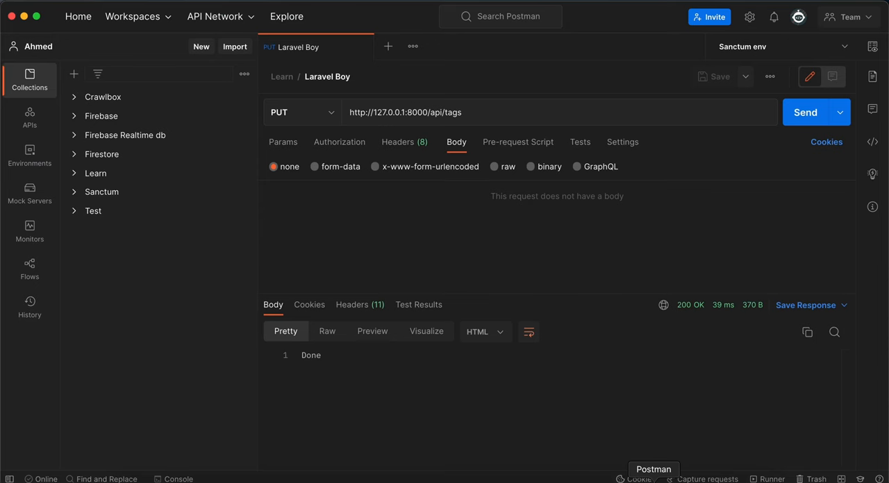
Rerun PUT /api/tags against Postgres, getting a 500 'no unique constraint' error
left_click(805, 111)
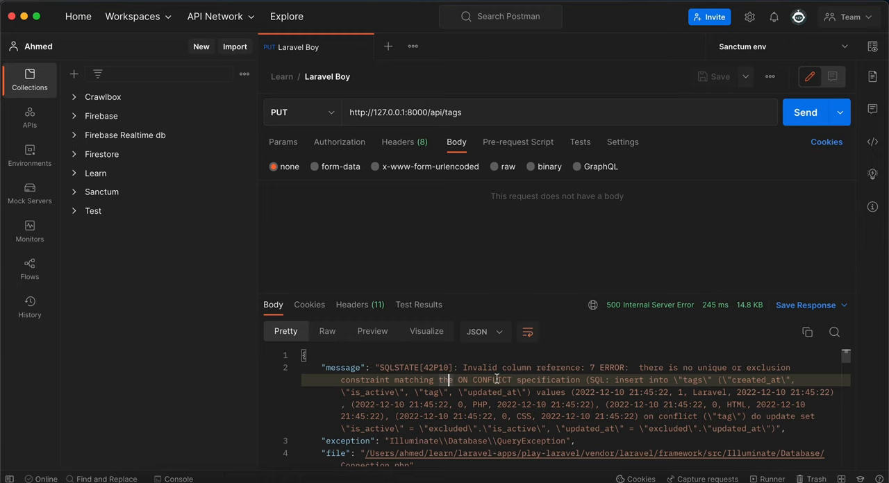
mouse_move(542, 275)
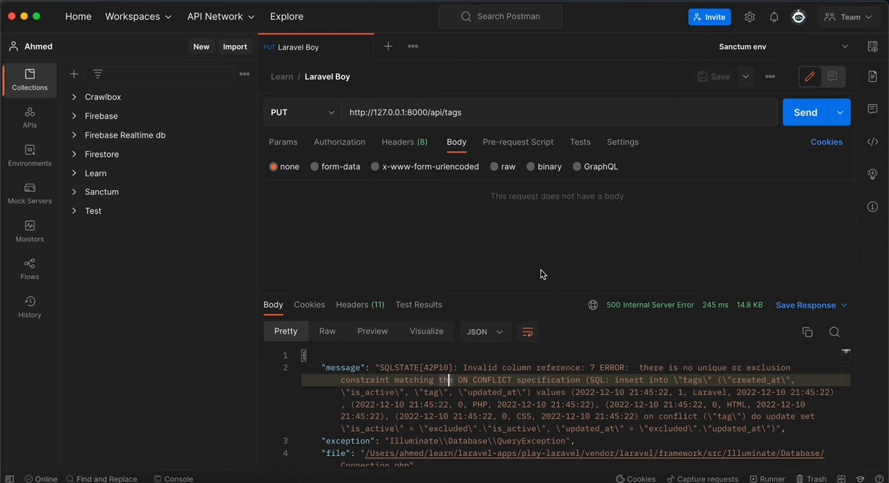